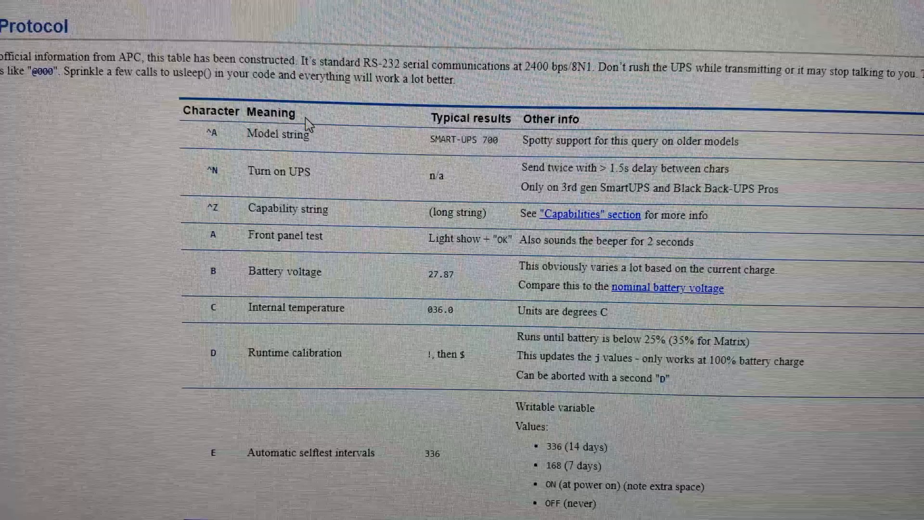
# Close the old empty serial session and set the new PuTTY session to Serial
pyautogui.scroll(-3)
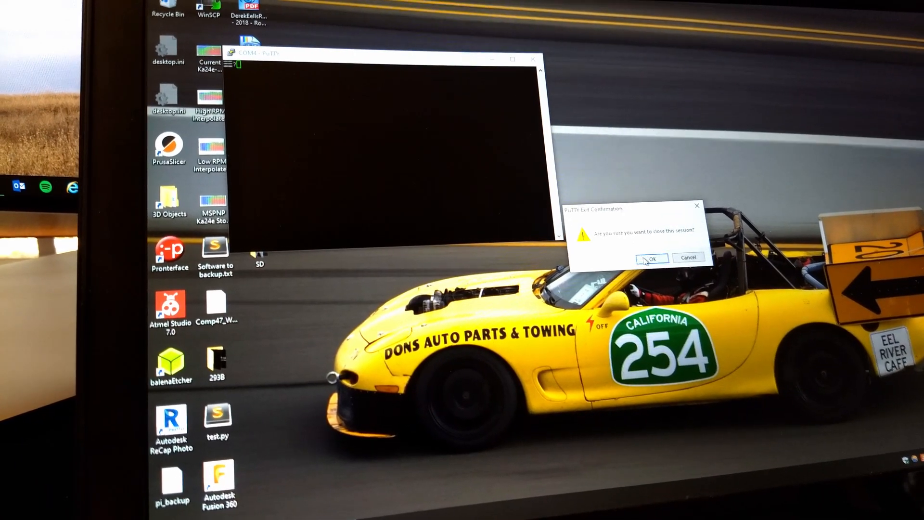
pyautogui.click(651, 258)
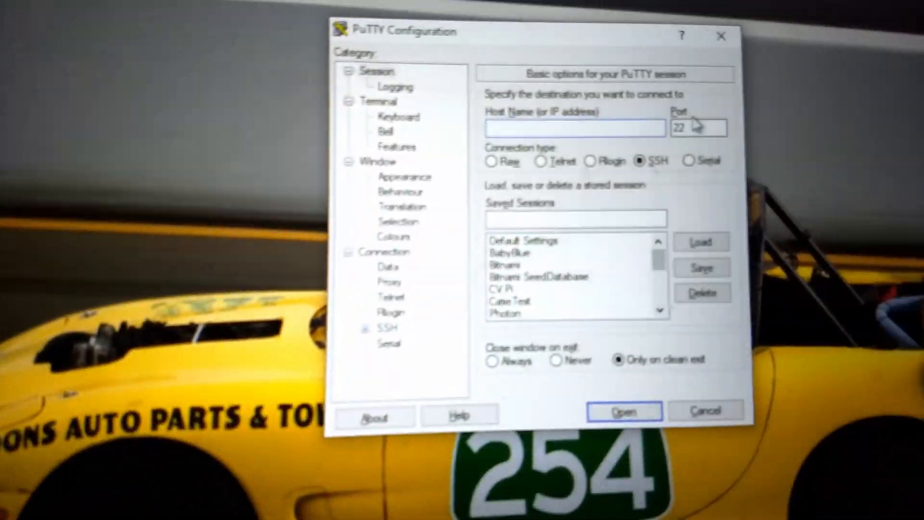
pyautogui.click(690, 160)
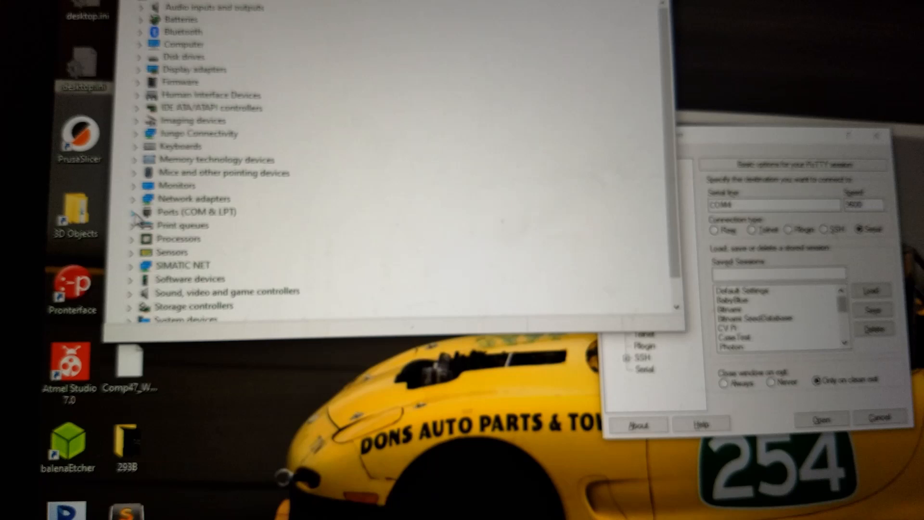
# Expand Ports (COM & LPT) in Device Manager to find the UPS COM port
pyautogui.click(137, 212)
pyautogui.write('2400')
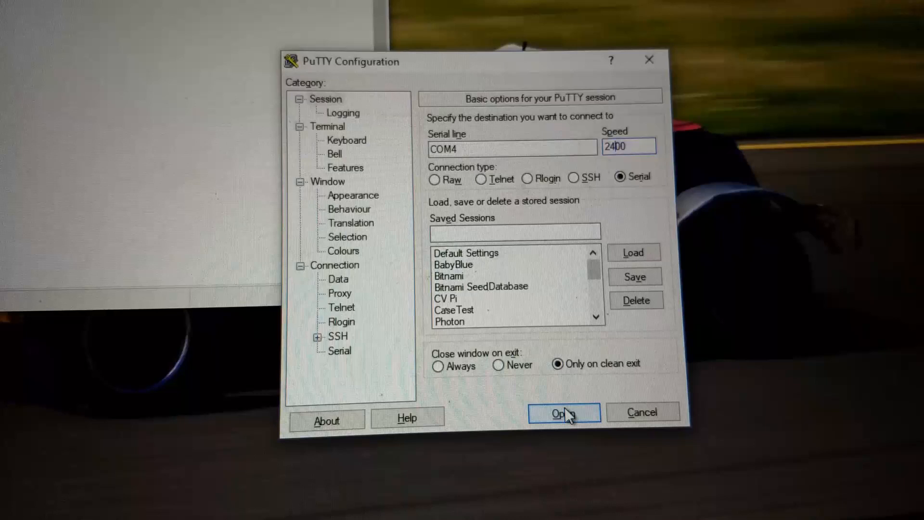
# Open the PuTTY serial connection on COM4 at 2400 baud
pyautogui.click(563, 413)
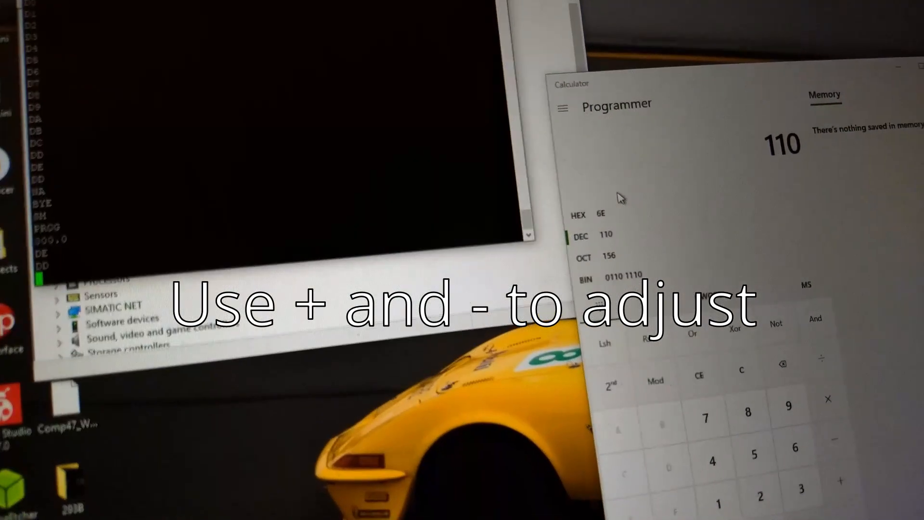
# Show decimal 110 as hex 6E in Calculator's Programmer view
pyautogui.click(578, 215)
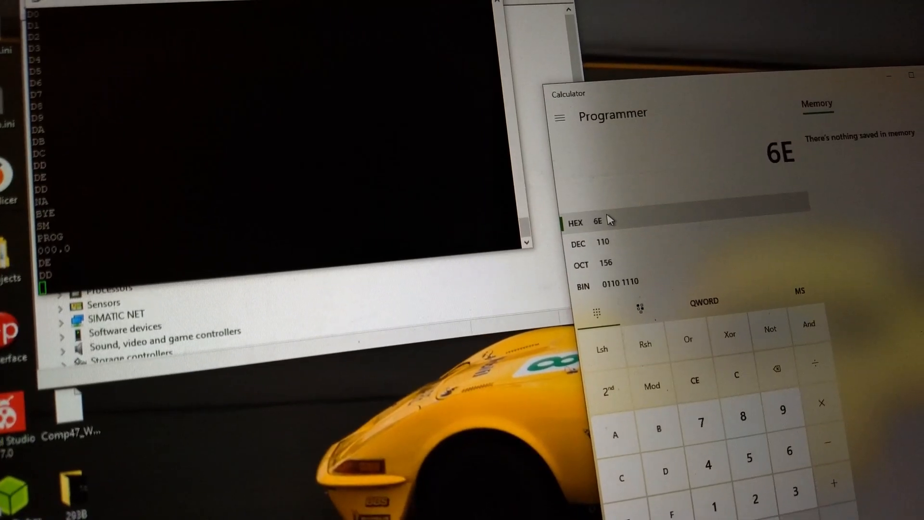